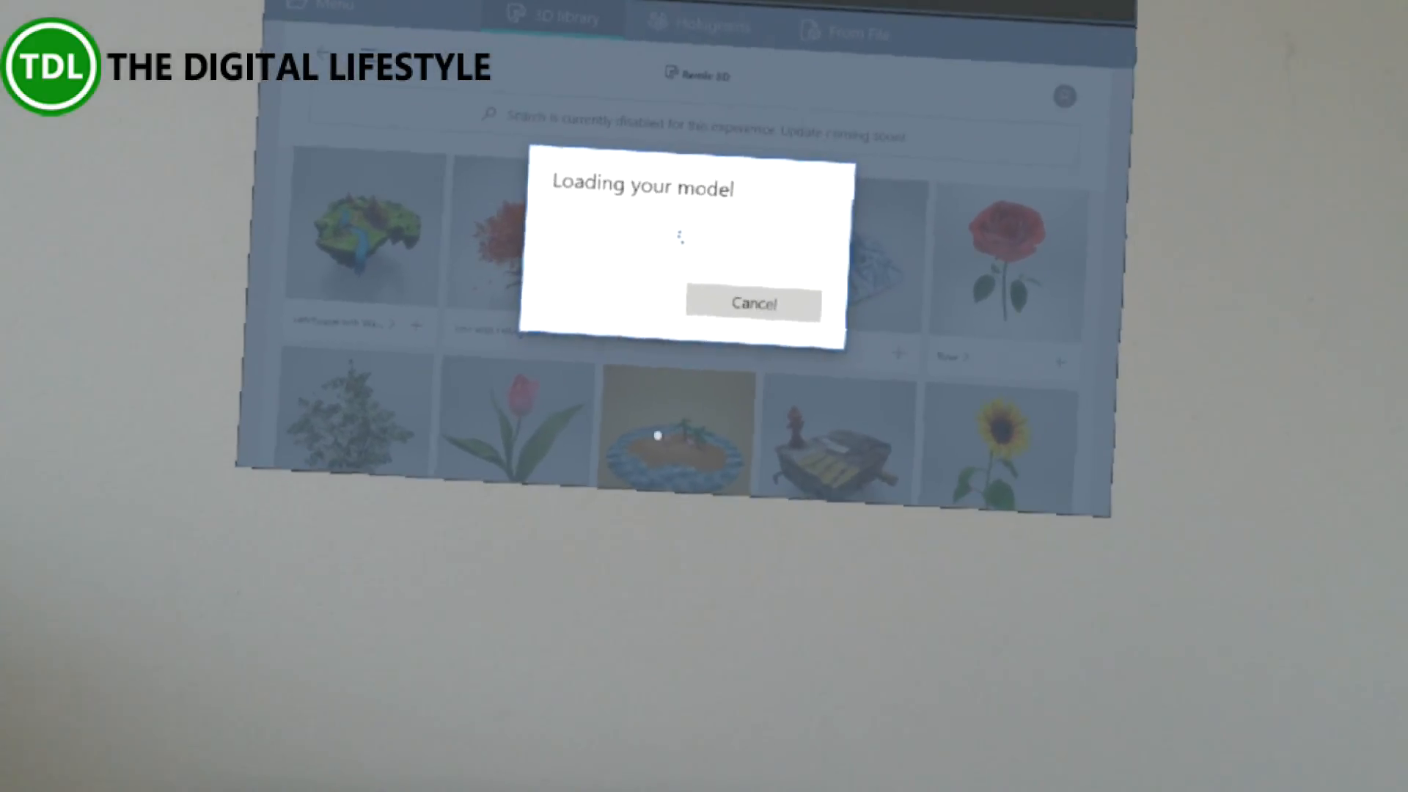
# Dismiss the 'Loading your model' message to return to the Remix 3D library panel.
pyautogui.click(753, 302)
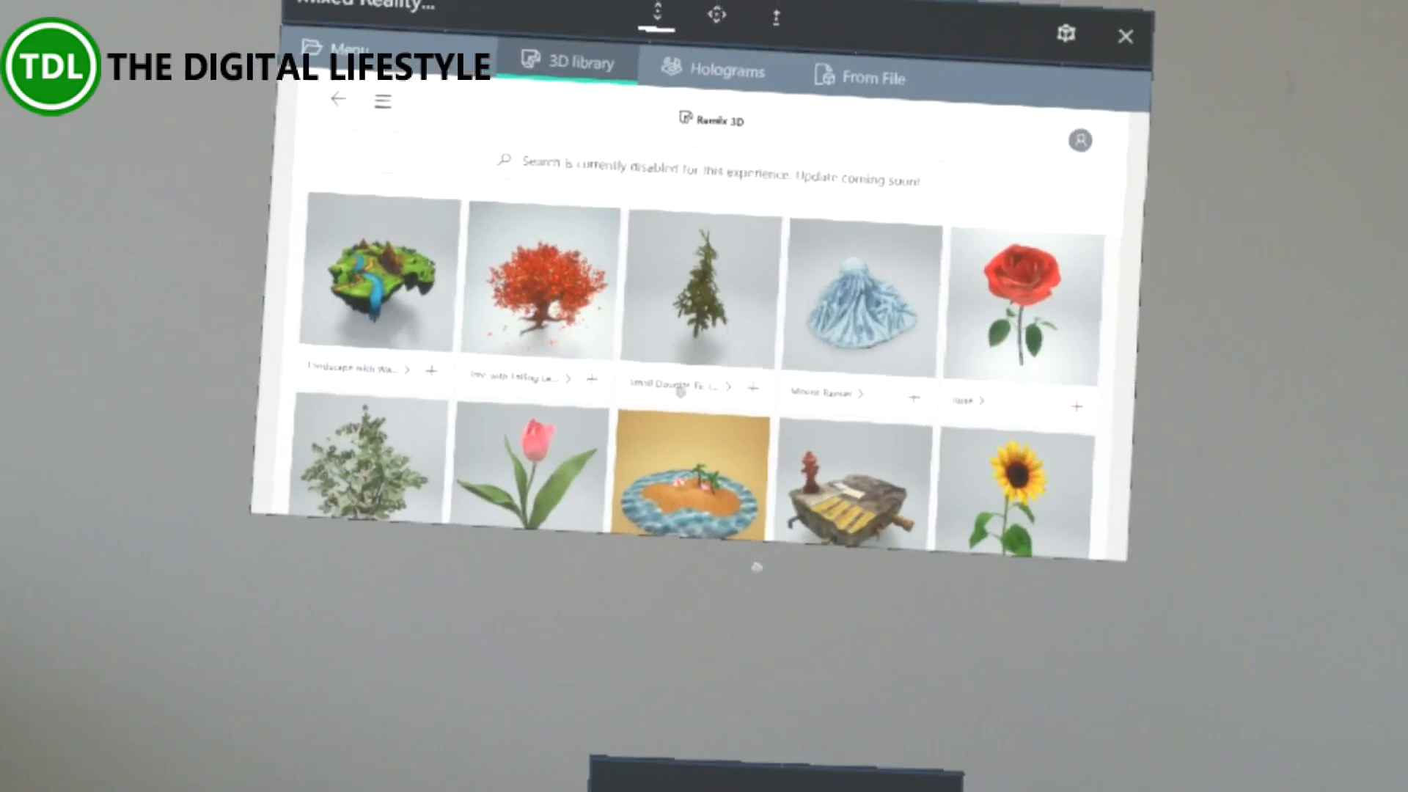